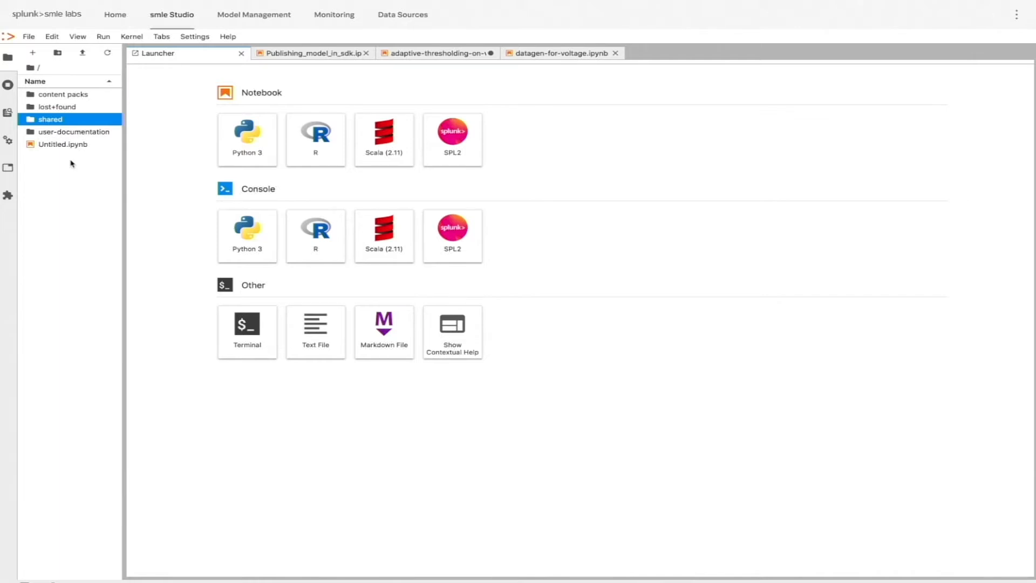
mouse_move(315, 132)
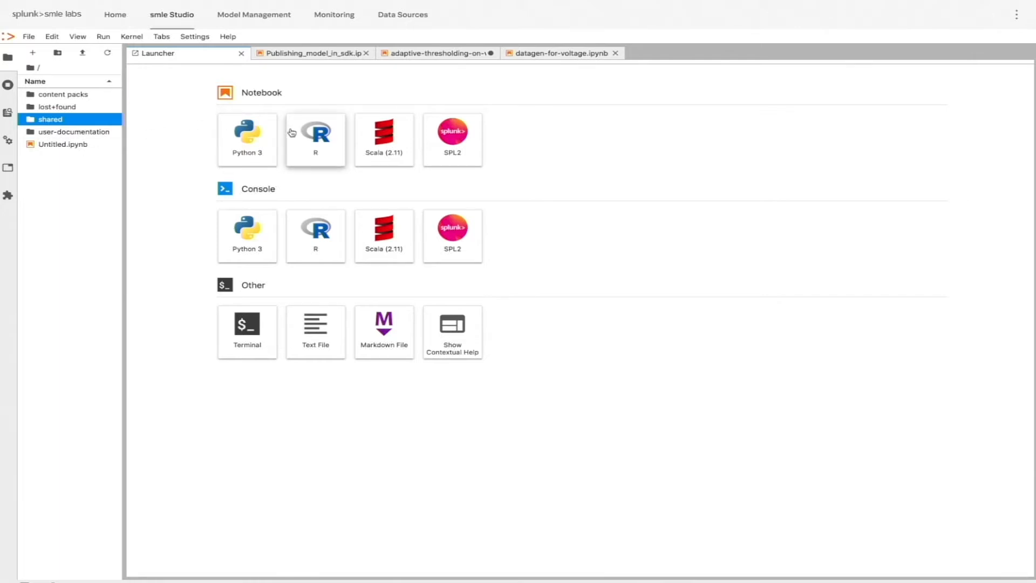
mouse_move(383, 132)
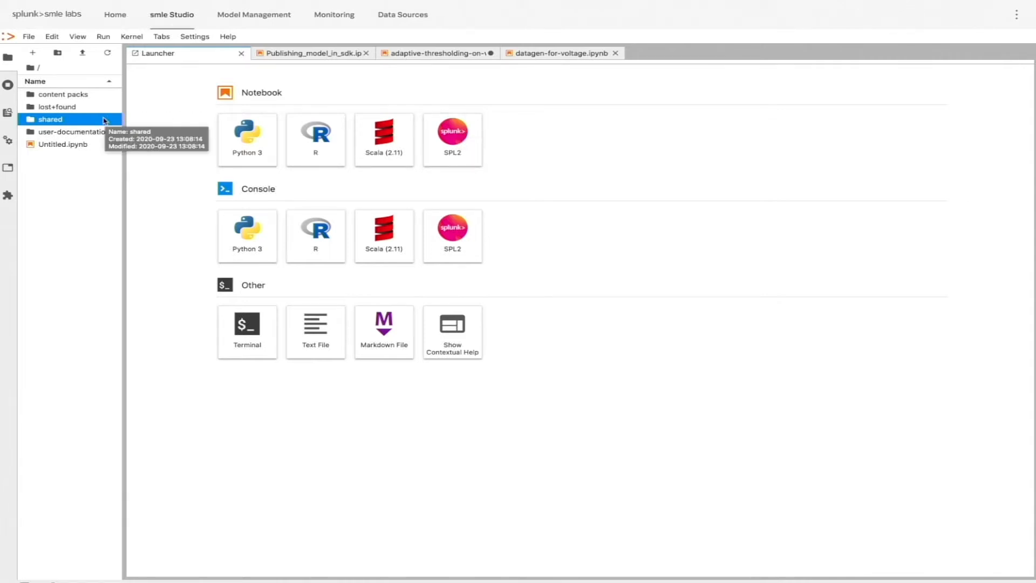
- Open user-documentation and run Publishing_model_in_sdk's TensorFlow cell, training five epochs on iris
right_click(50, 119)
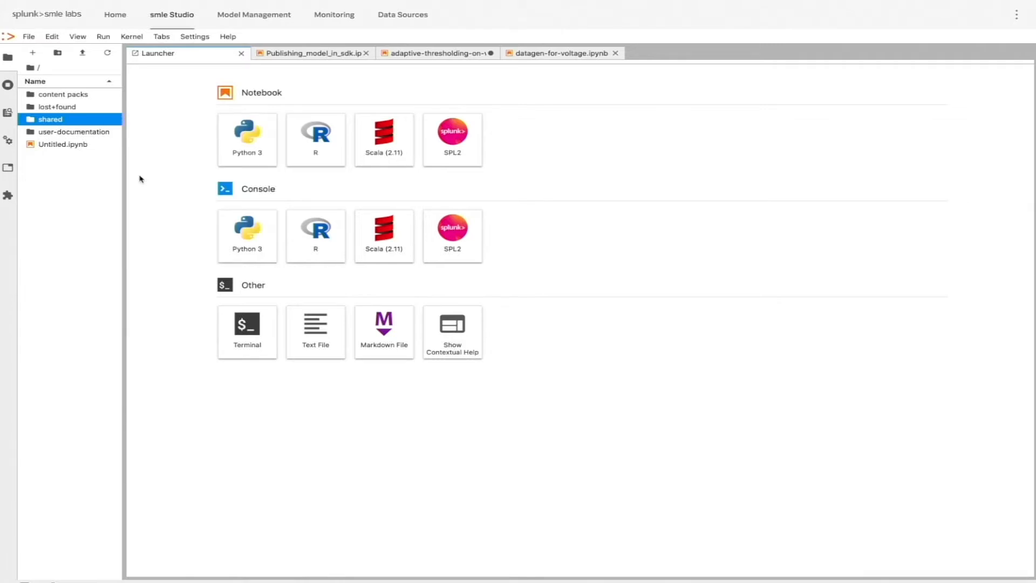
mouse_move(144, 100)
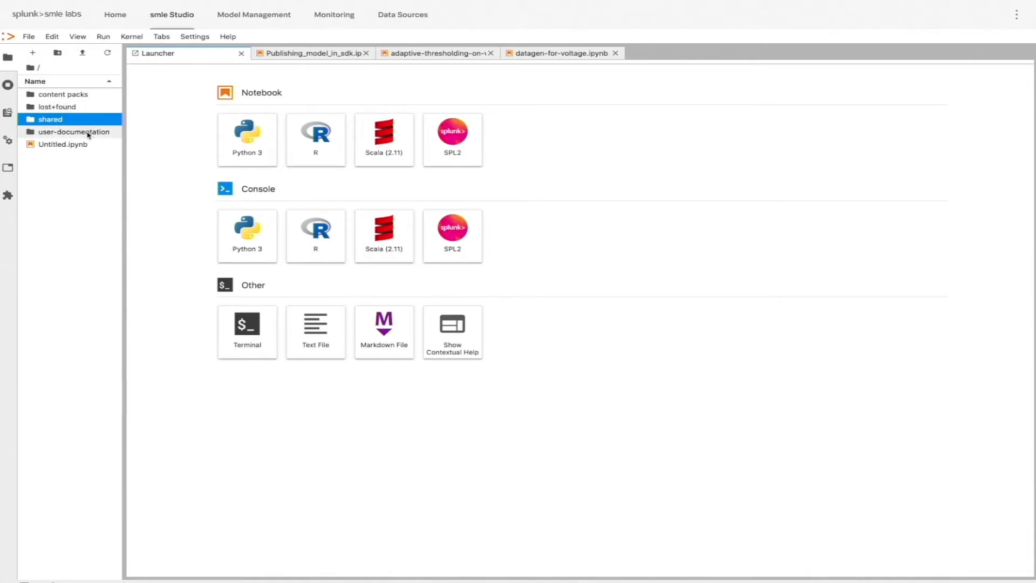
double_click(76, 132)
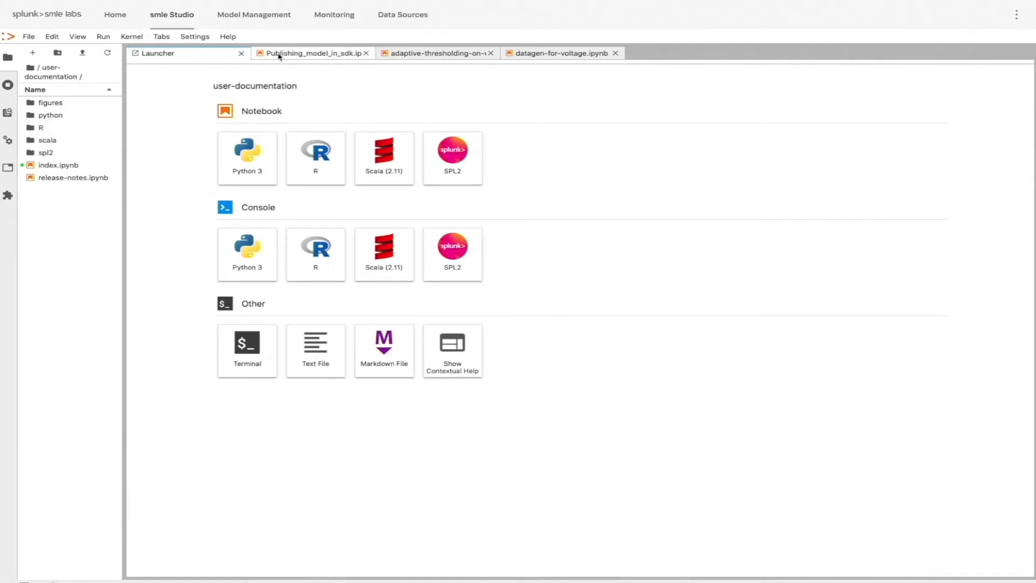
left_click(311, 53)
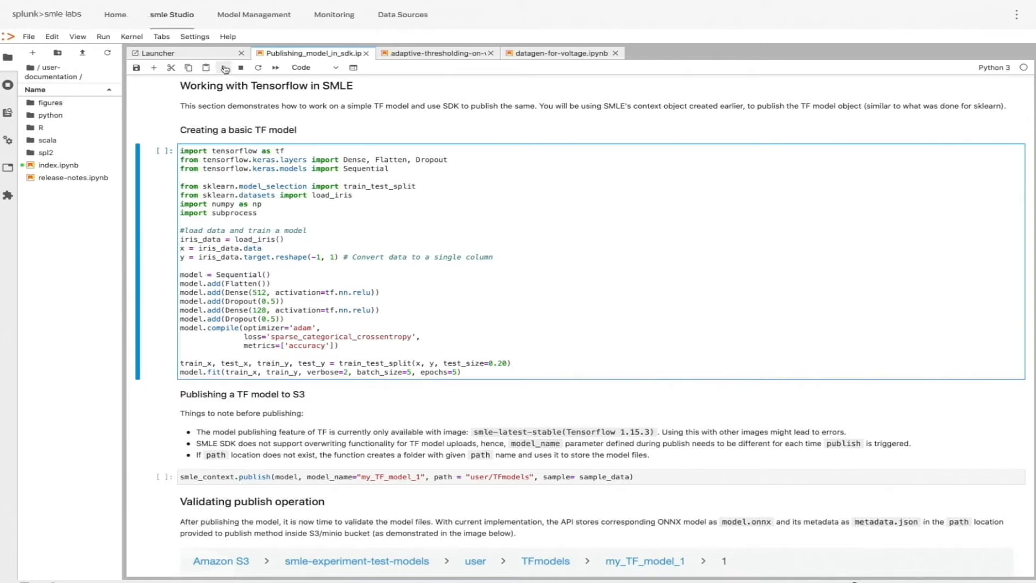
left_click(276, 67)
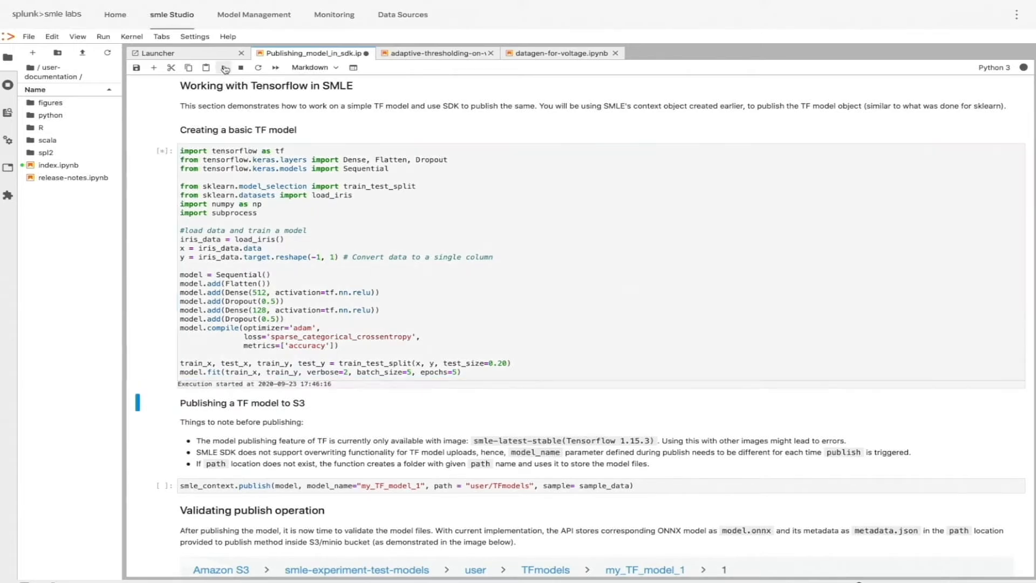
left_click(276, 67)
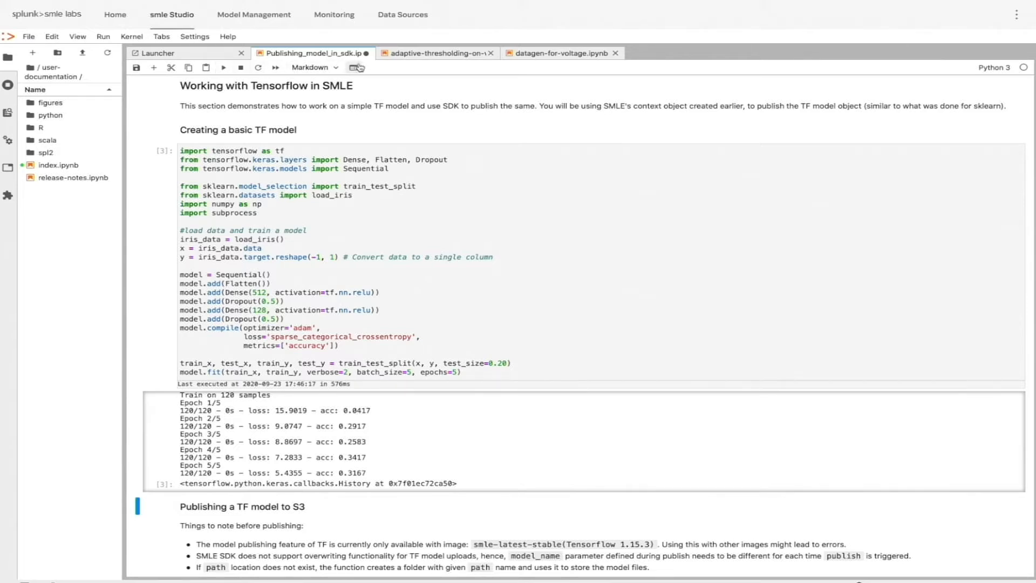
- Switch to the adaptive-thresholding notebook and put the cursor in its S3 SPL2 query cell
left_click(436, 53)
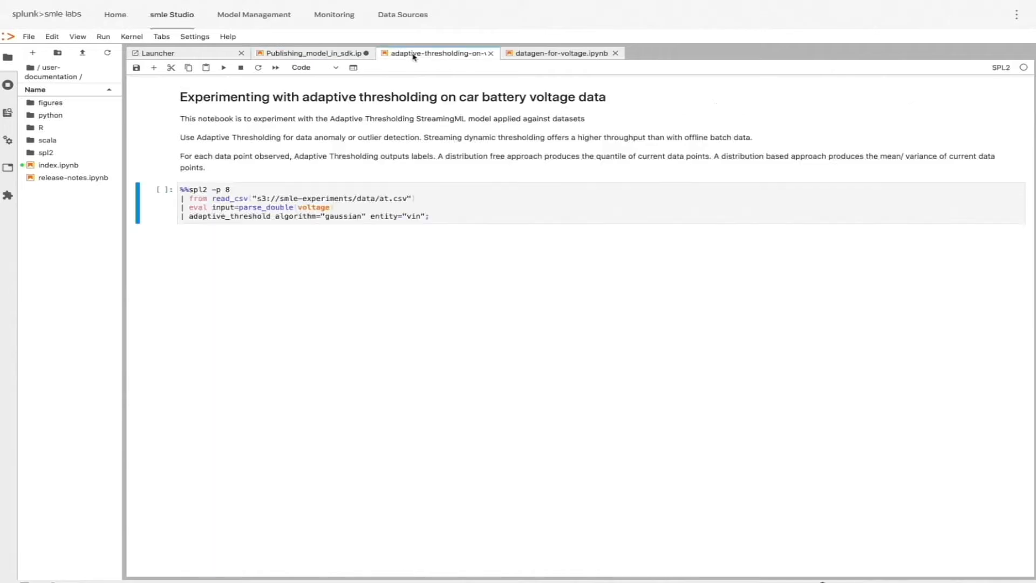
mouse_move(321, 156)
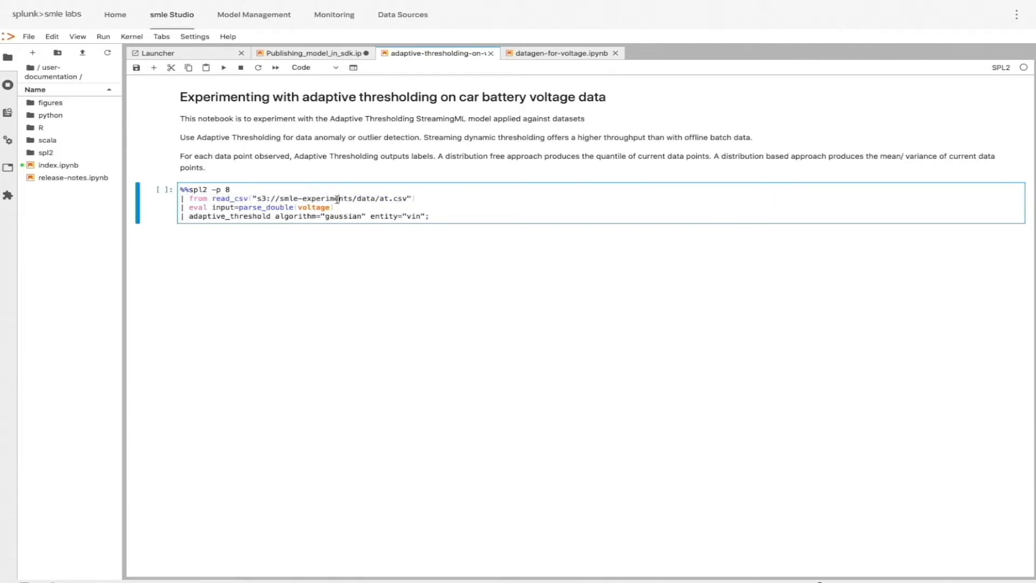
left_click(224, 67)
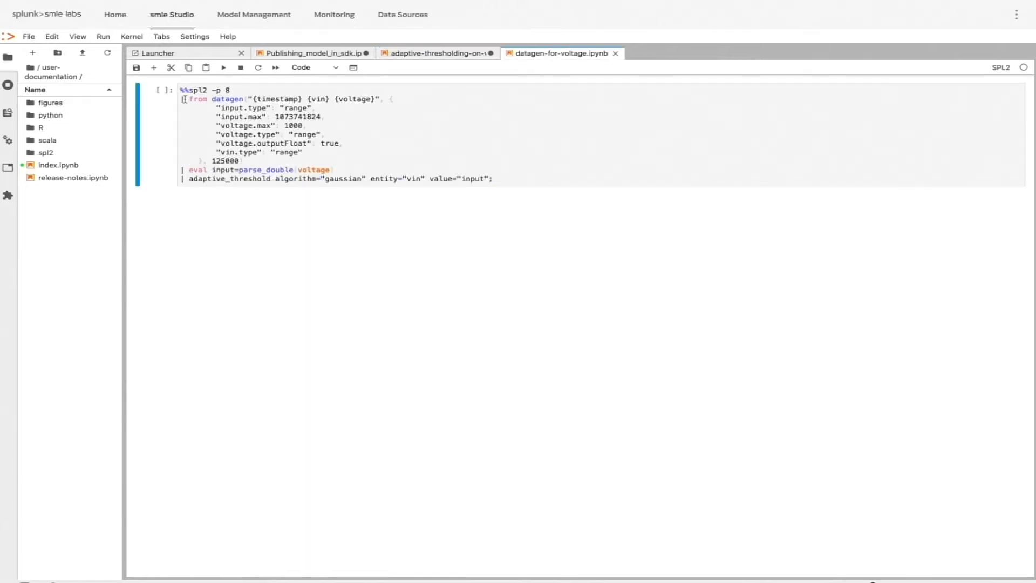
- Copy the datagen voltage query from datagen-for-voltage into the adaptive-thresholding notebook below the S3 results
left_click_drag(183, 98, 269, 161)
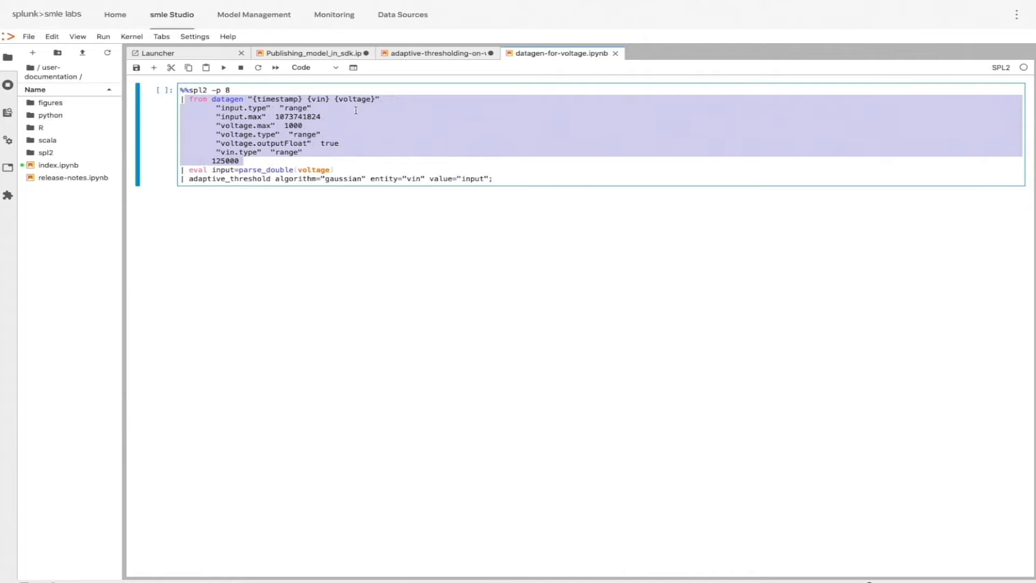
left_click(436, 52)
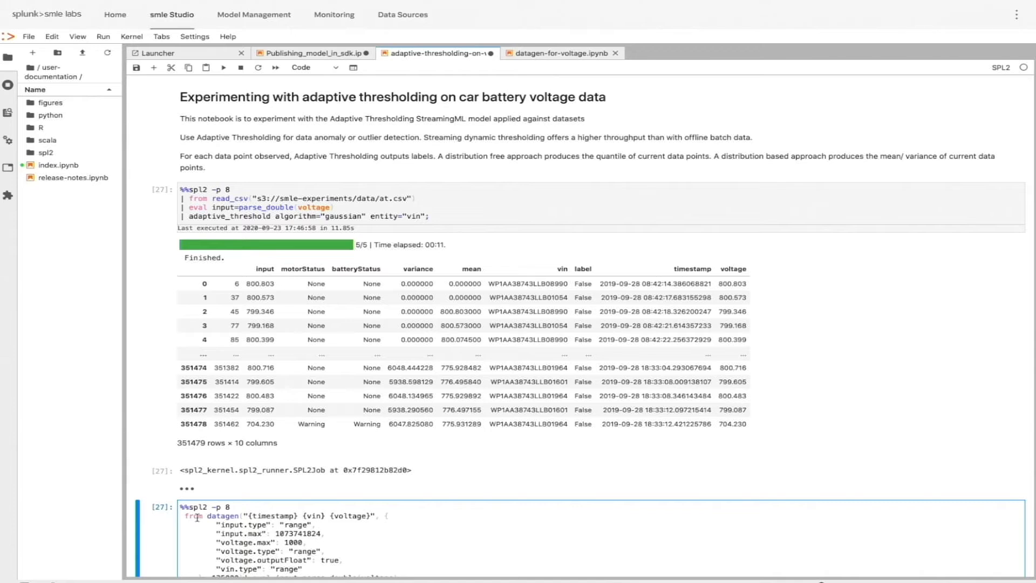
left_click(558, 53)
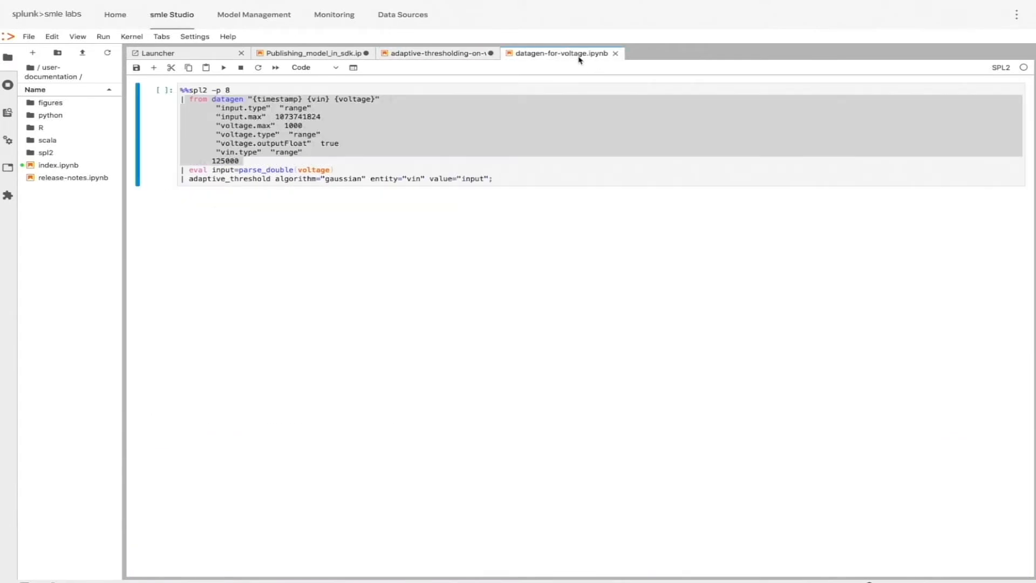
mouse_move(439, 53)
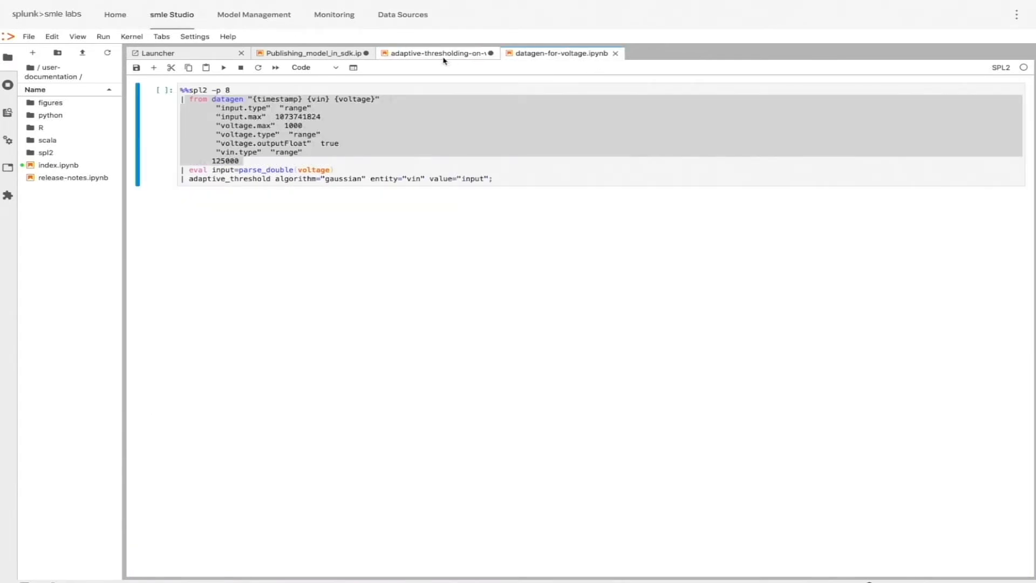
left_click(435, 53)
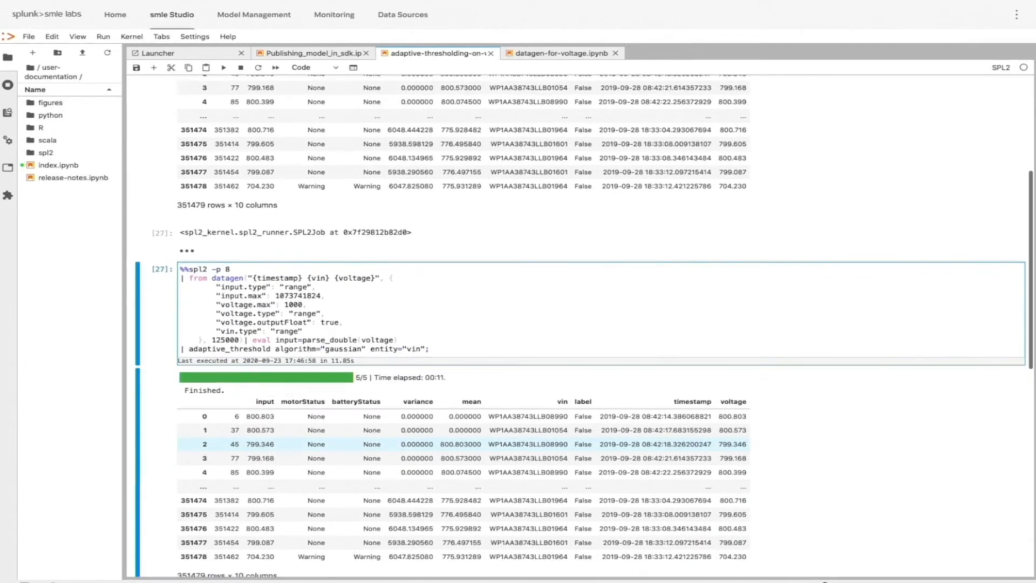
- Run the datagen voltage cell, producing 1,000,000 rows × 8 columns with thresholding labels
scroll("down", 3)
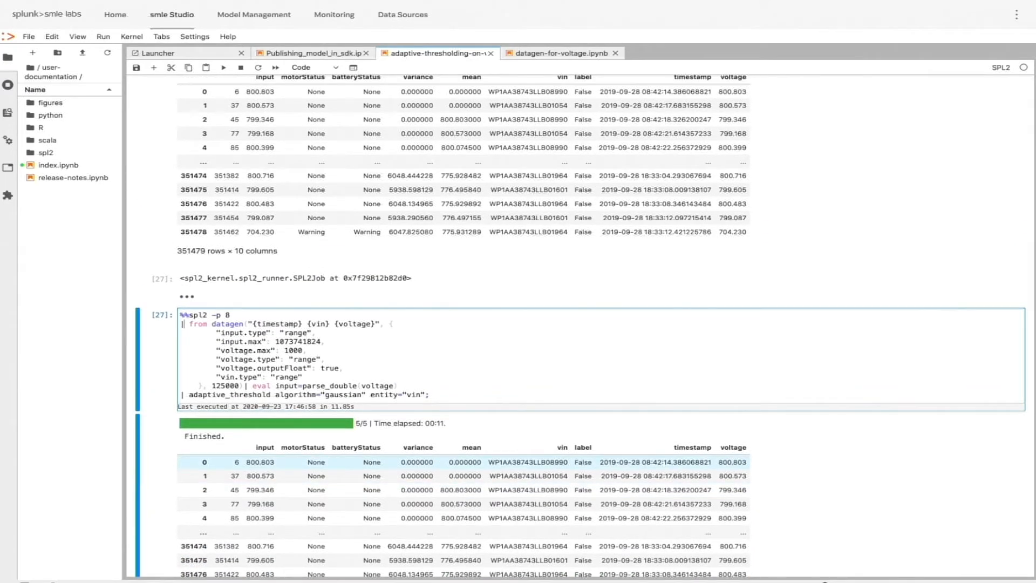
left_click(223, 67)
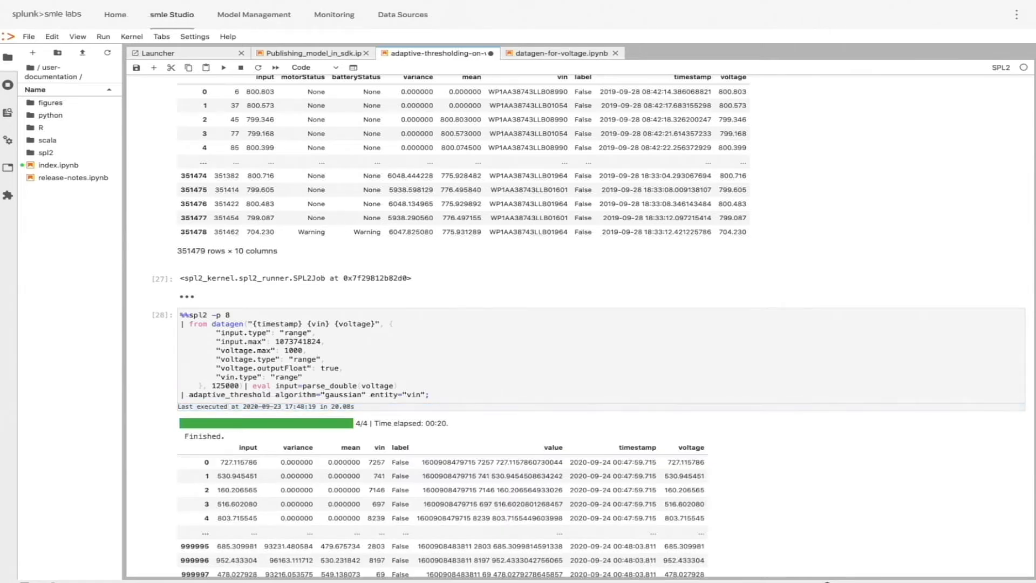
scroll("down", 3)
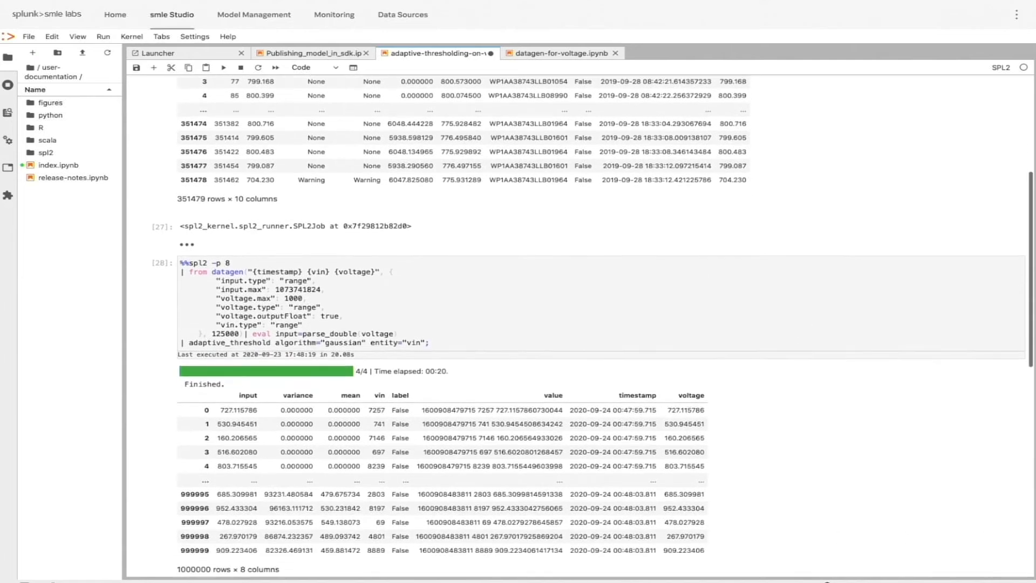
scroll("down", 3)
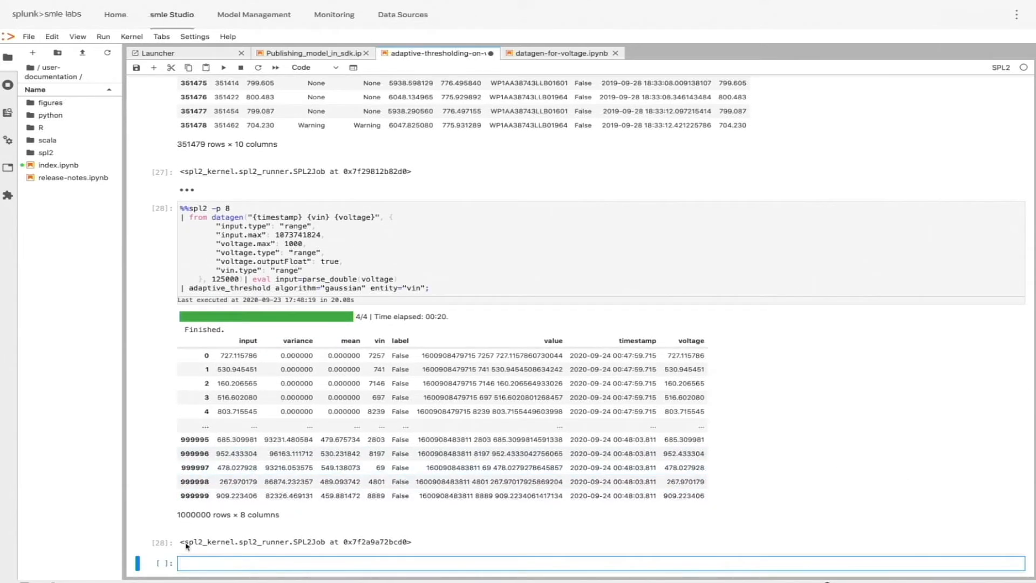
mouse_move(203, 510)
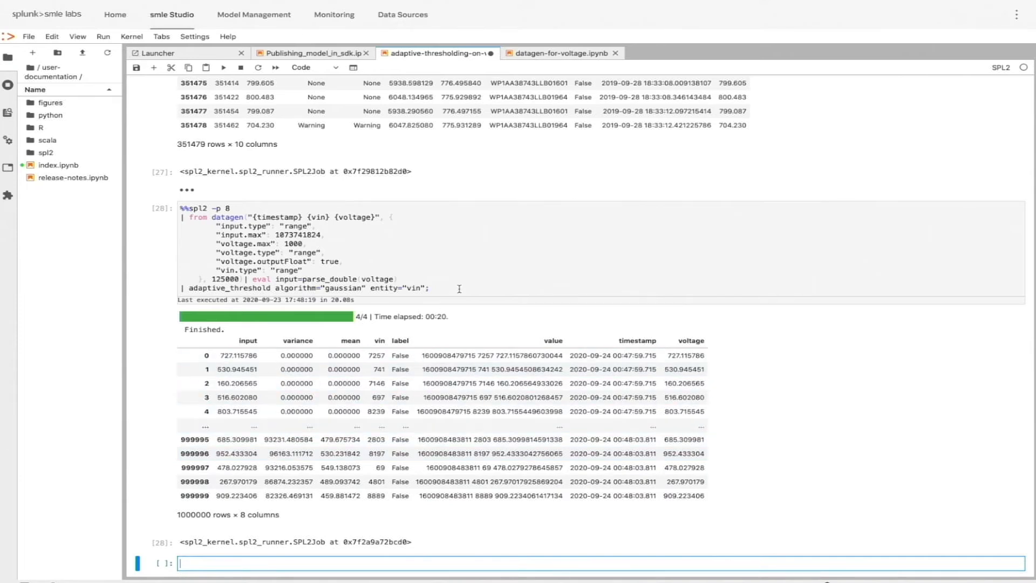
mouse_move(520, 203)
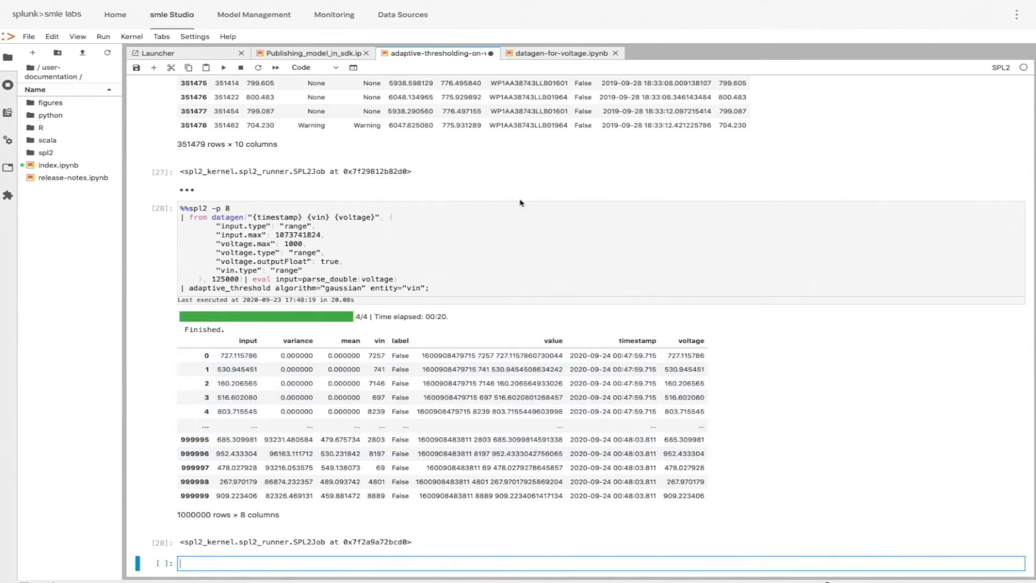
mouse_move(529, 191)
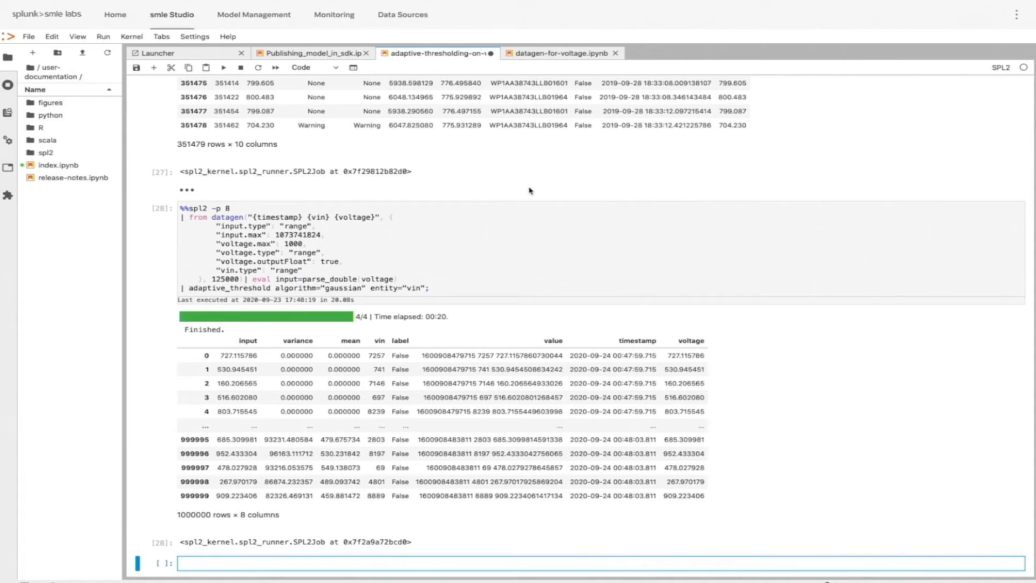
mouse_move(404, 156)
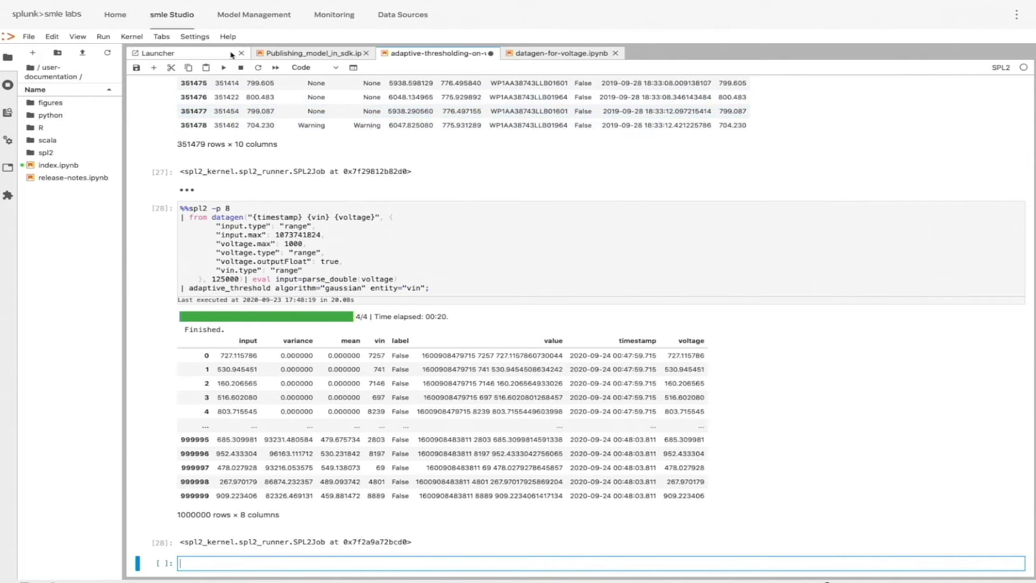
- Set the JupyterLab theme to JupyterLab Dark
left_click(195, 36)
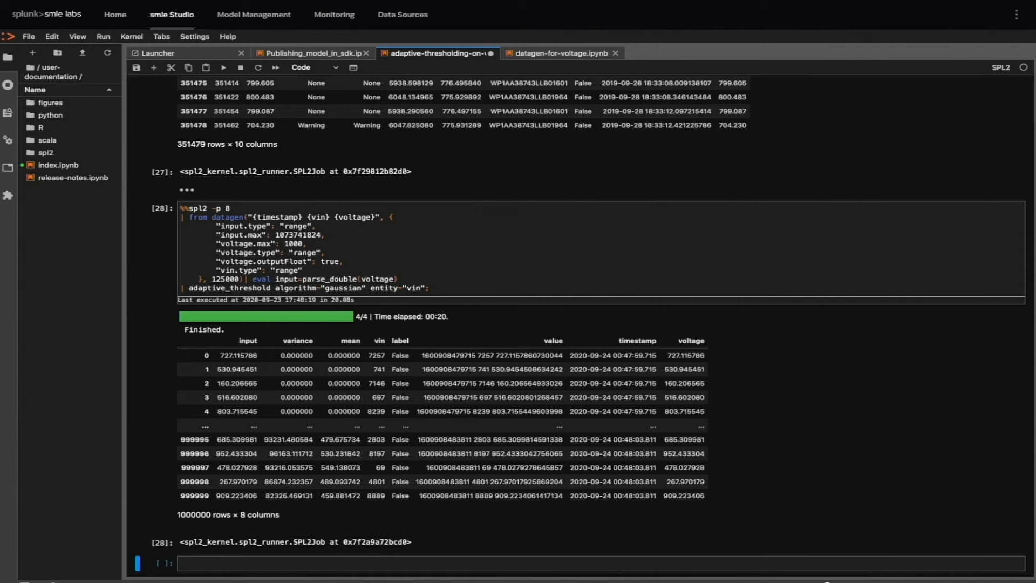
mouse_move(816, 17)
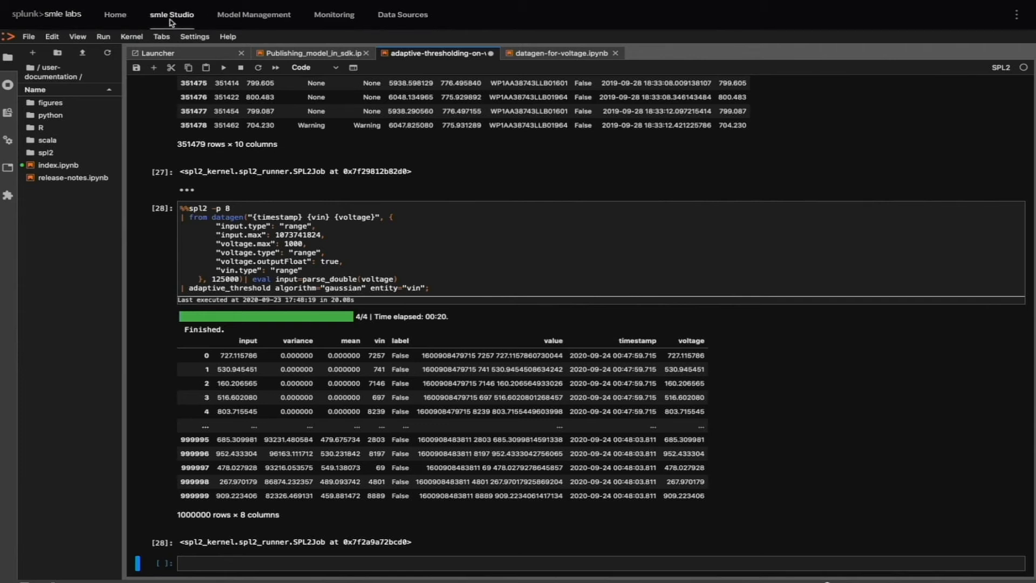
mouse_move(164, 22)
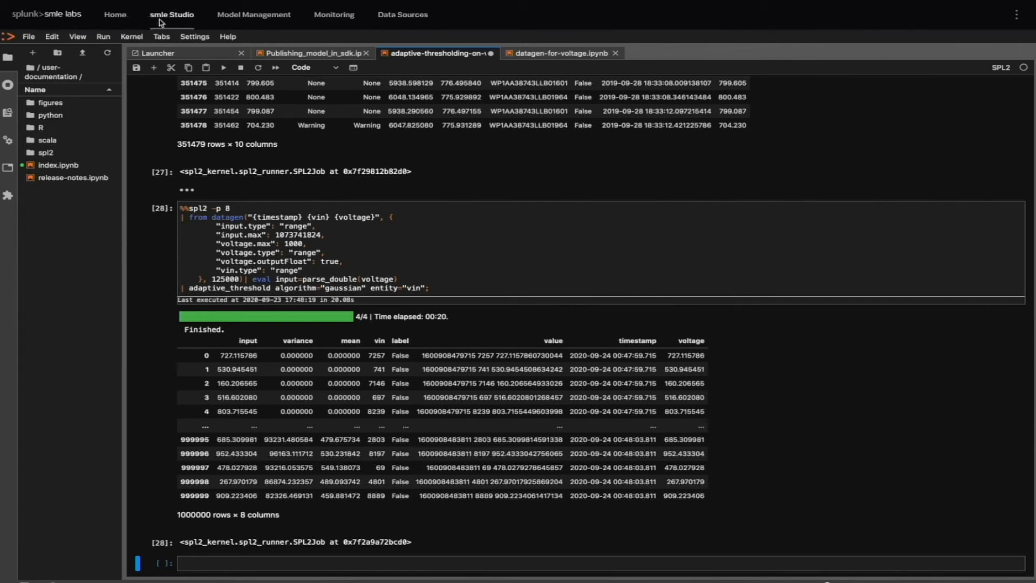
- Go to the Home dashboard showing recent notebooks, recent ONNX models and model charts
left_click(114, 14)
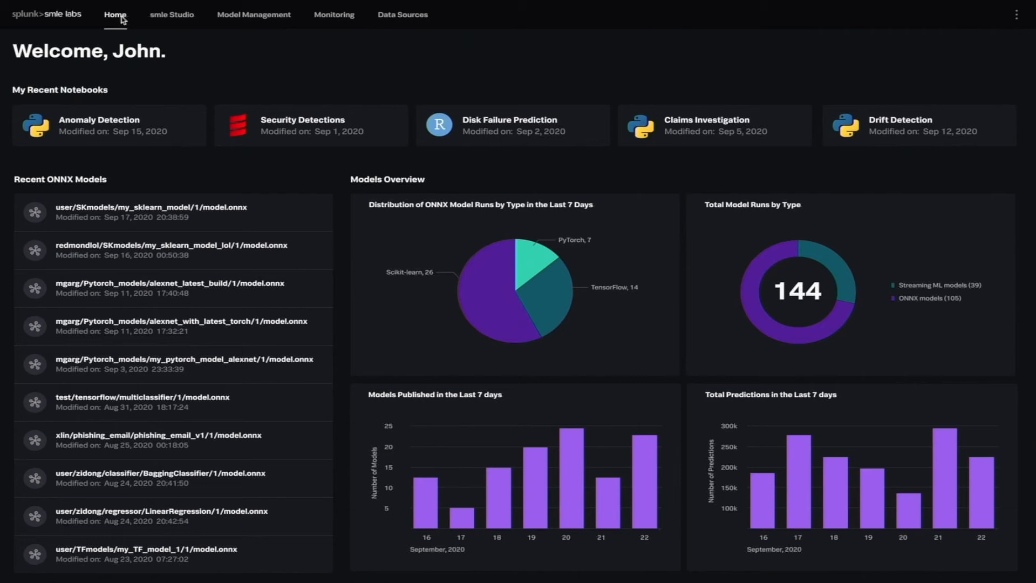
mouse_move(413, 420)
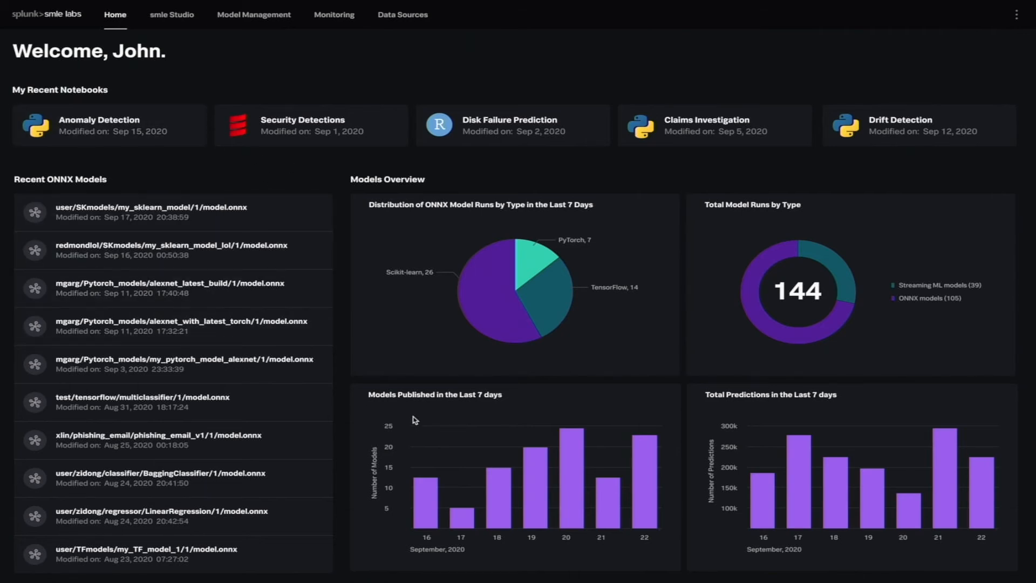
mouse_move(537, 427)
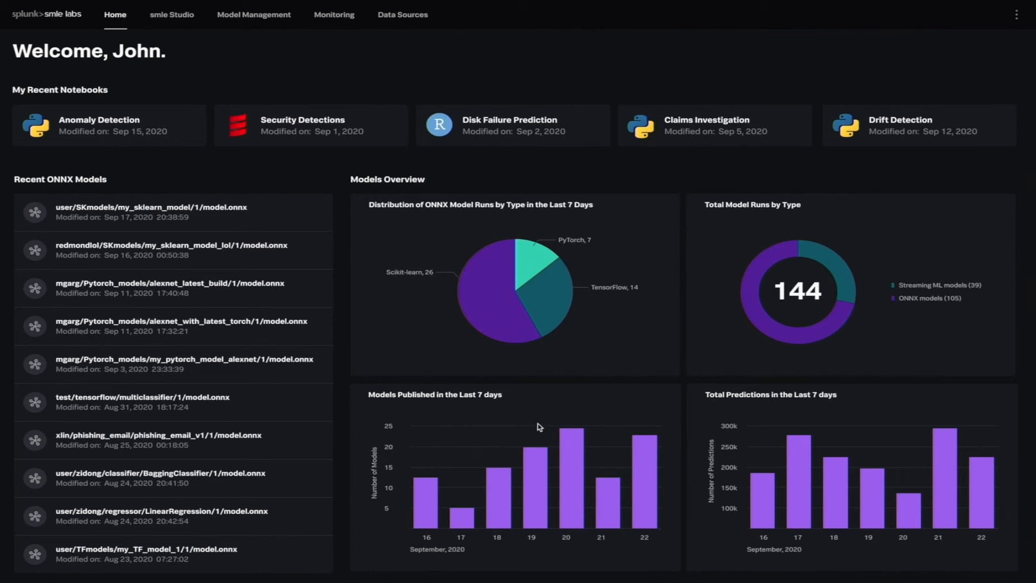
mouse_move(303, 174)
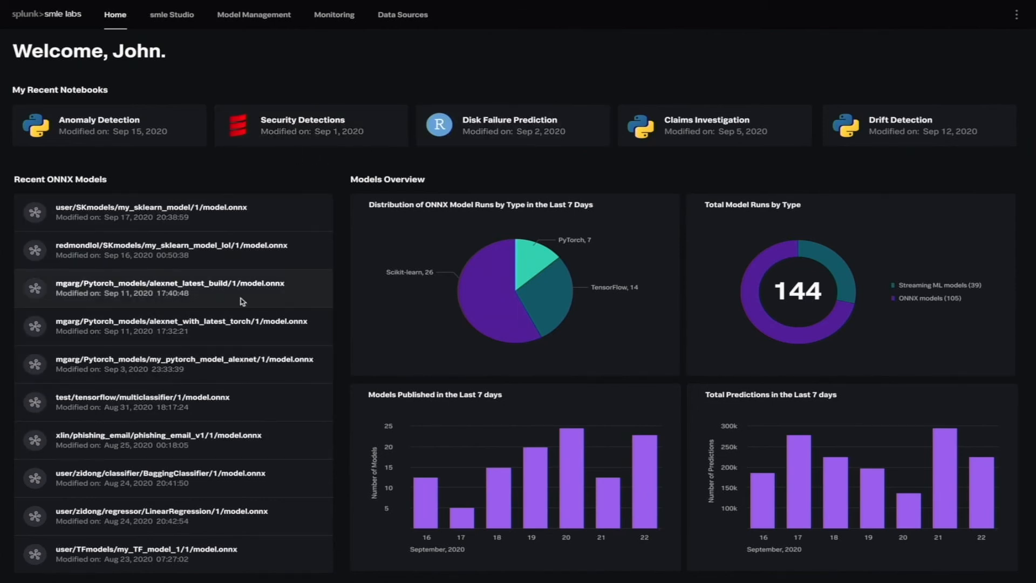
mouse_move(526, 340)
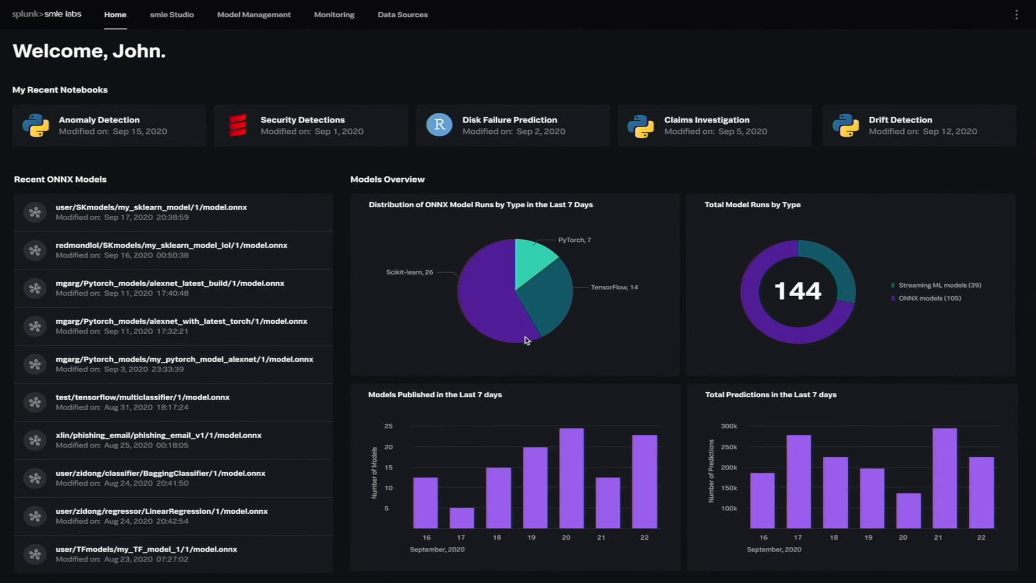
mouse_move(417, 55)
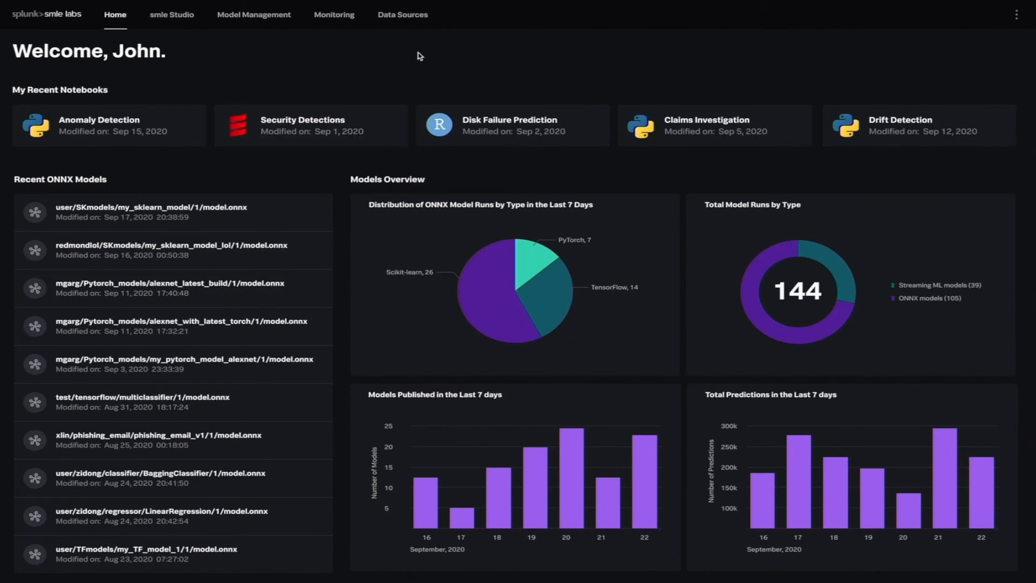
mouse_move(971, 84)
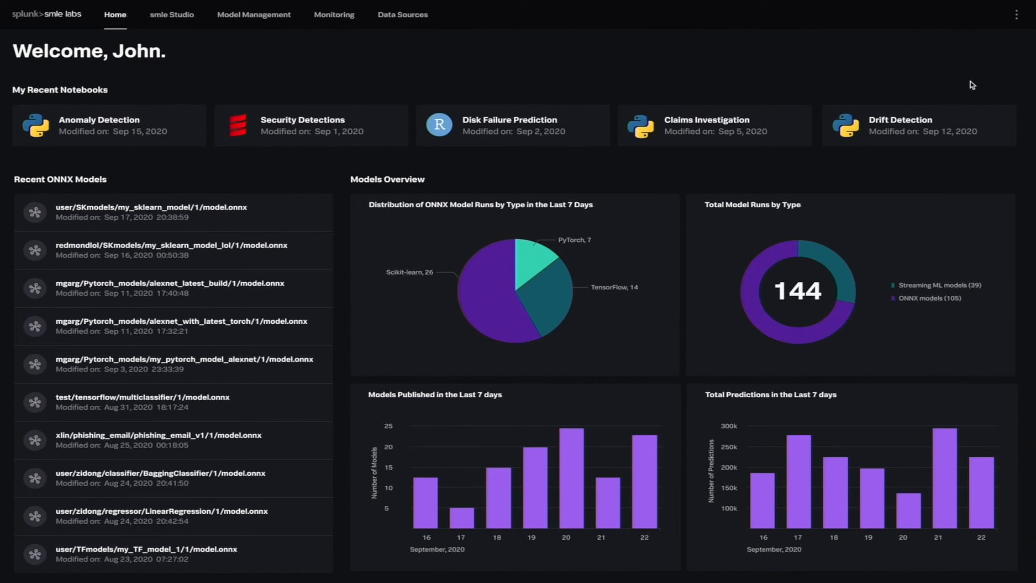
left_click(1016, 14)
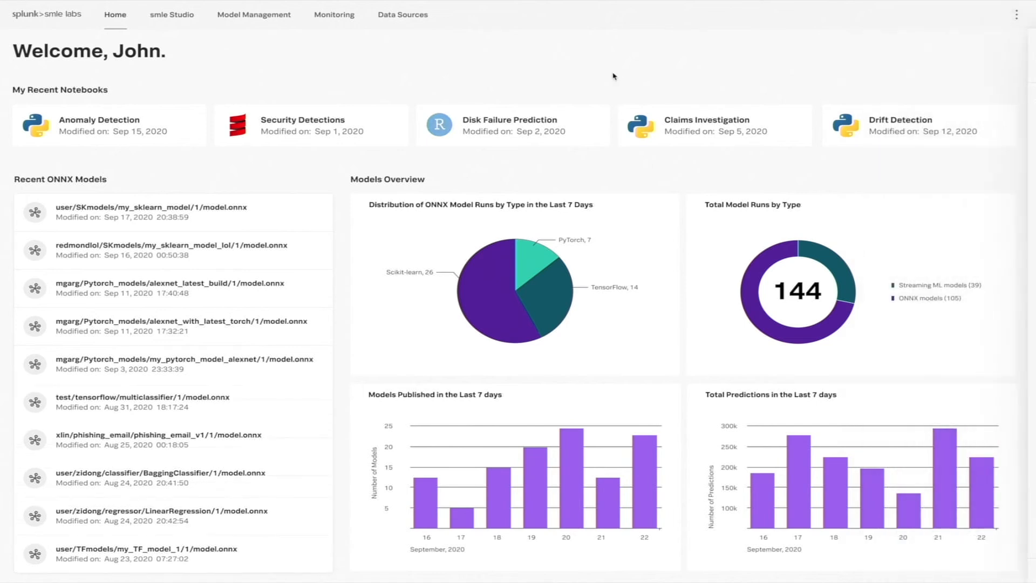
- List the 49 ONNX models, expand amir's sklearn model fields, and start a run of it
left_click(254, 14)
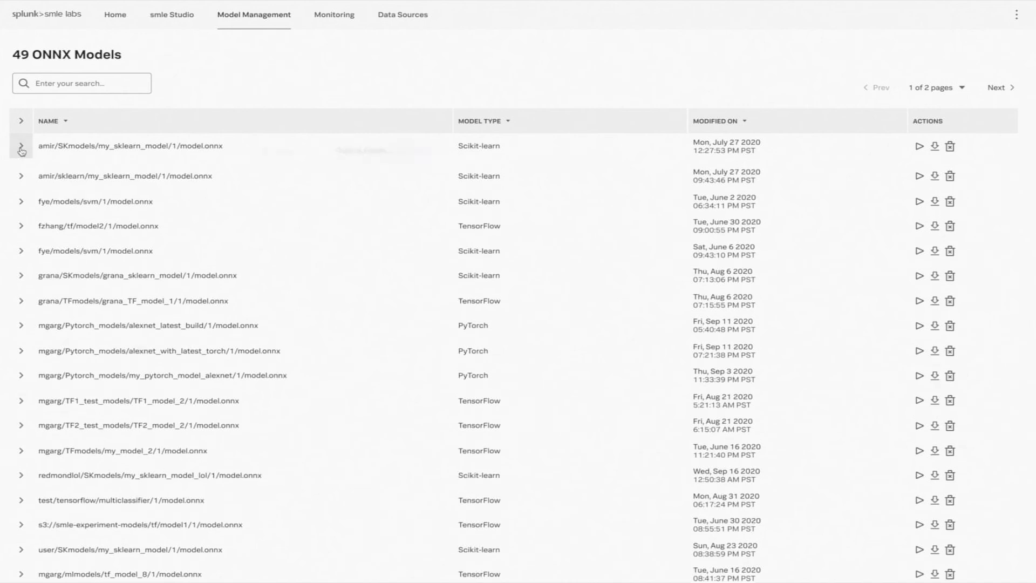
left_click(21, 147)
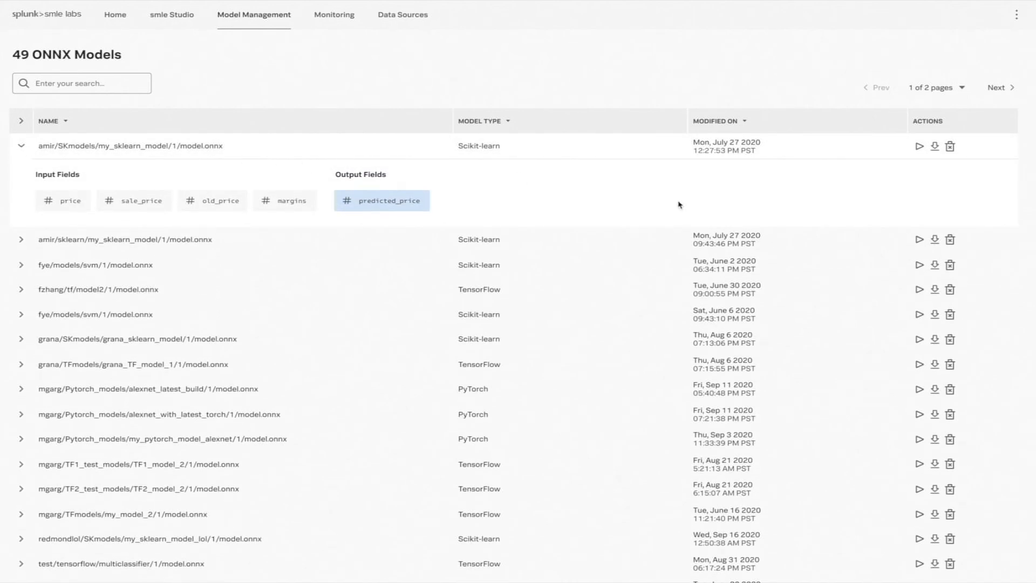
mouse_move(878, 167)
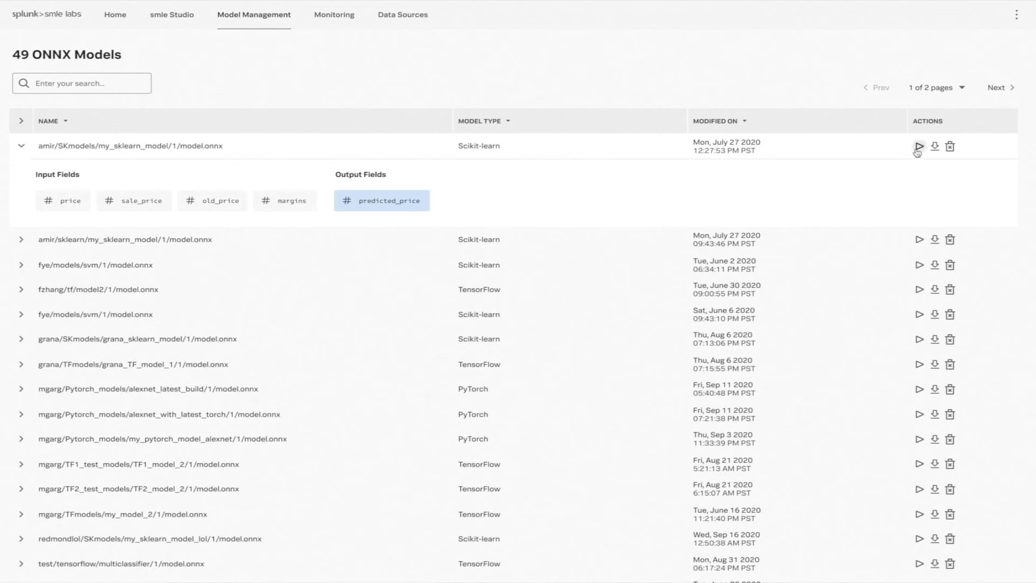
left_click(918, 146)
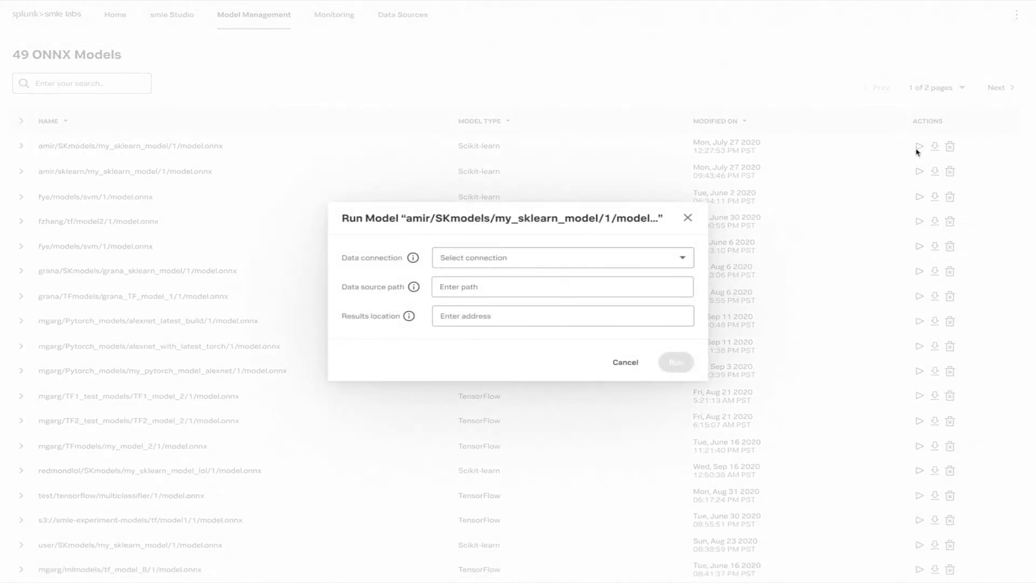
- Run the model on Research Bucket's sample-data-SK-john/run1.csv, saving results to sample-data-SK-john
left_click(562, 256)
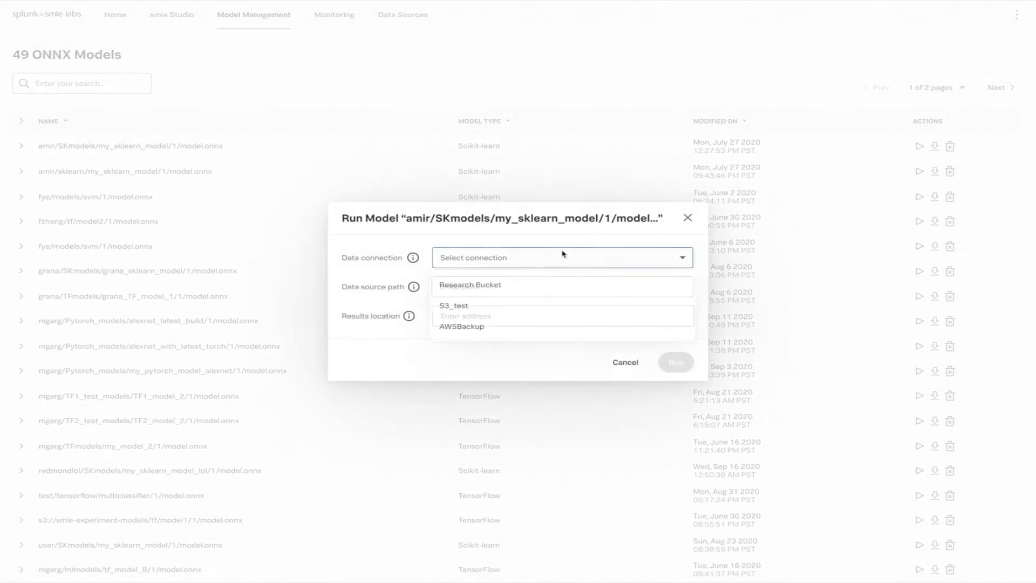
left_click(469, 284)
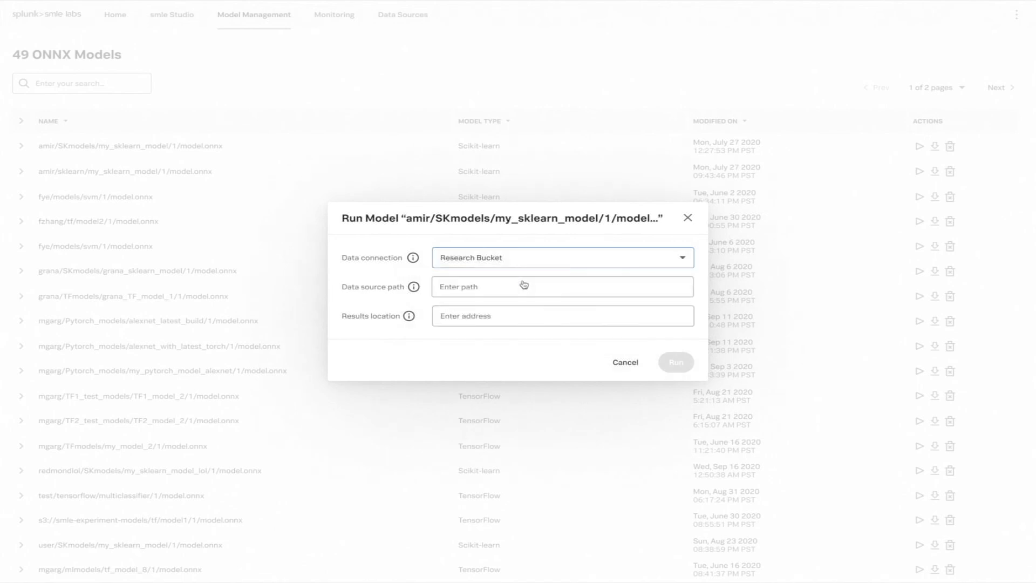
left_click(561, 286)
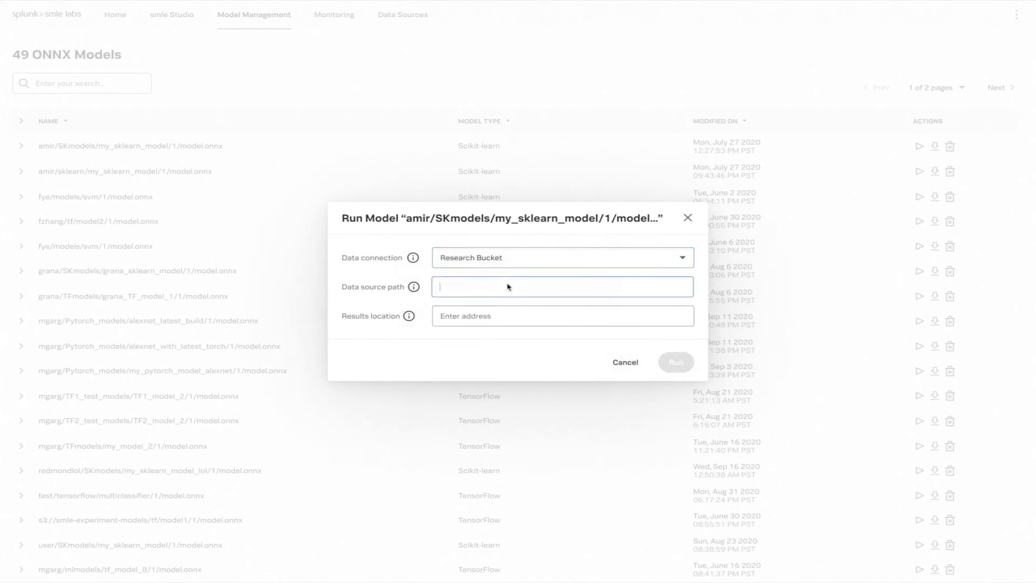
type("s3://applied-research")
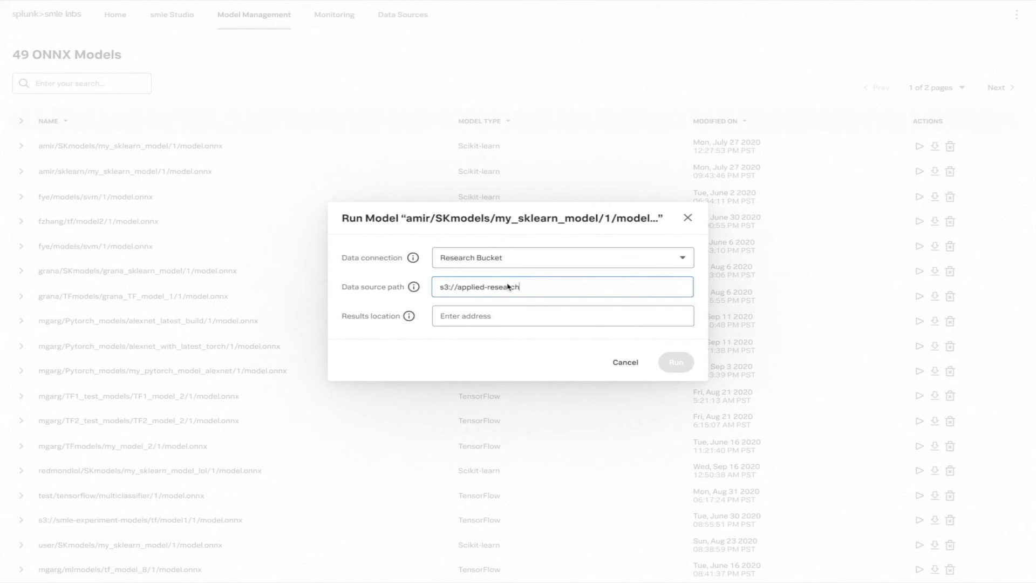
type("-bucket-dev")
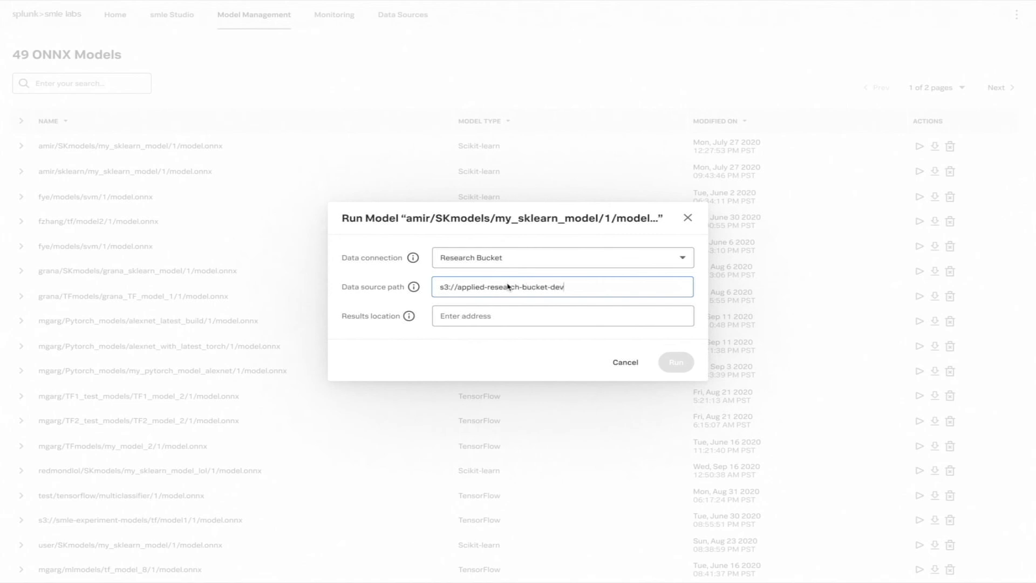
type("/sample-data-SK-john")
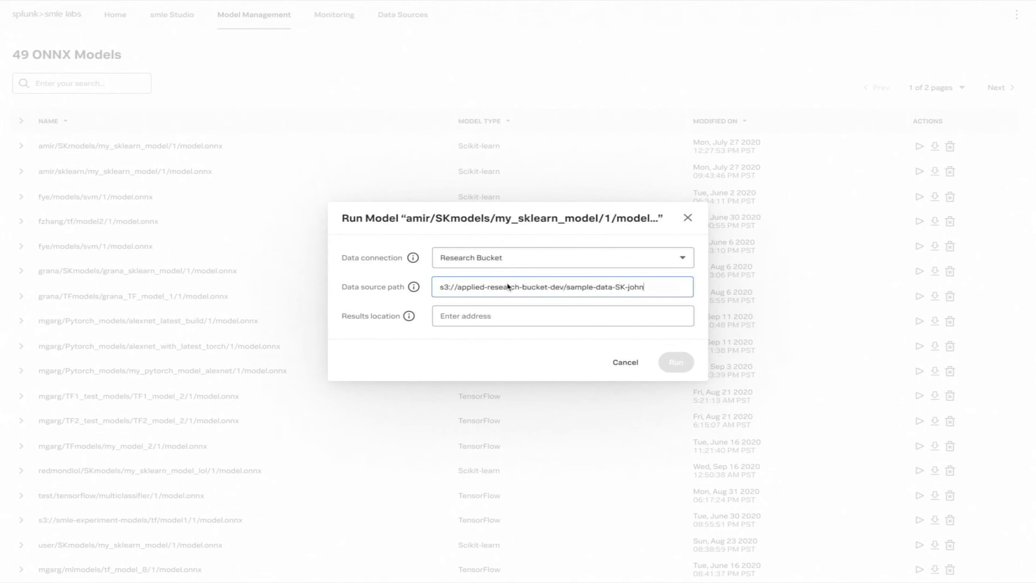
type("/run1.csv")
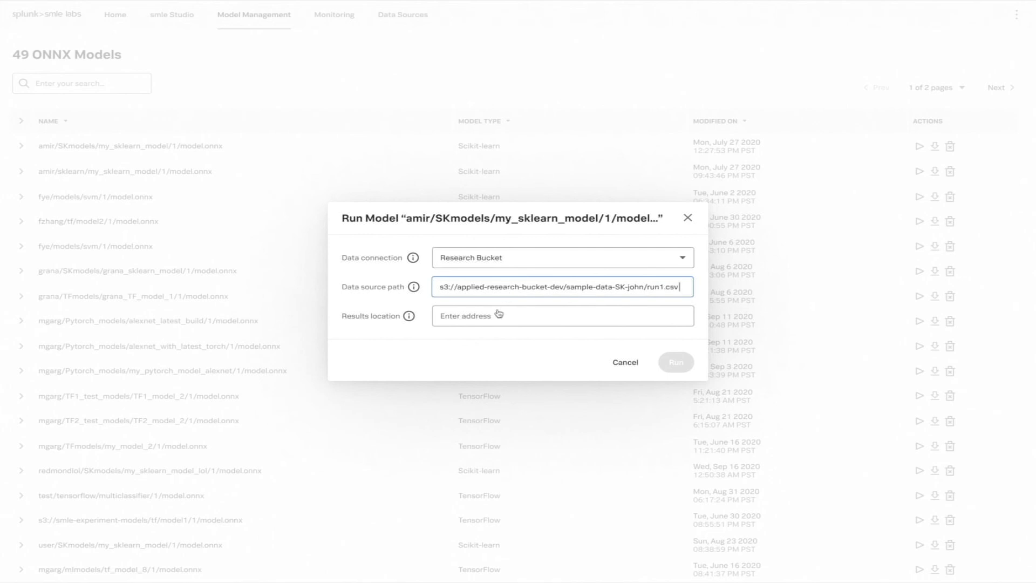
type("s3://applied-research-bucket-dev/")
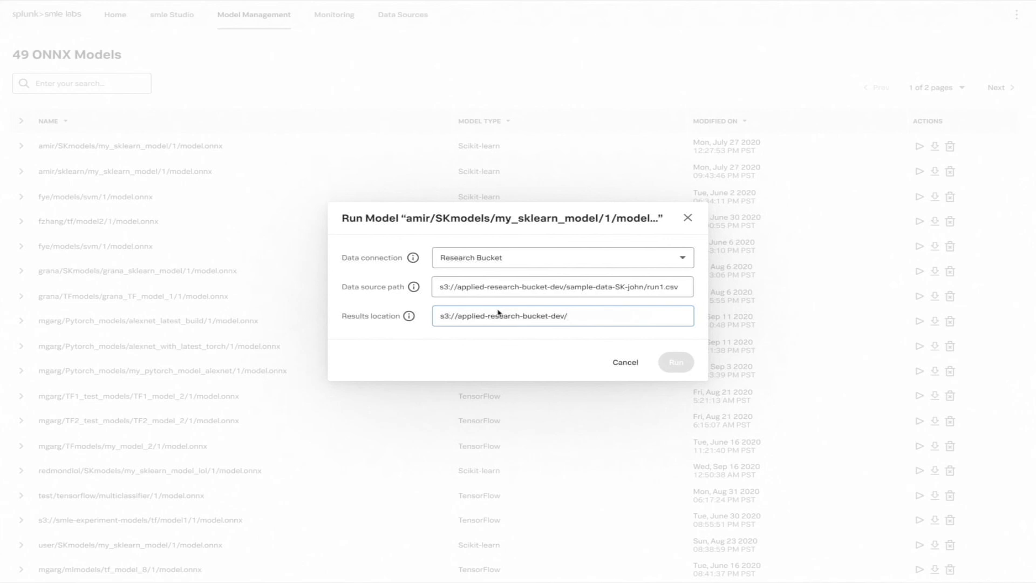
type("sample-data-SK-john")
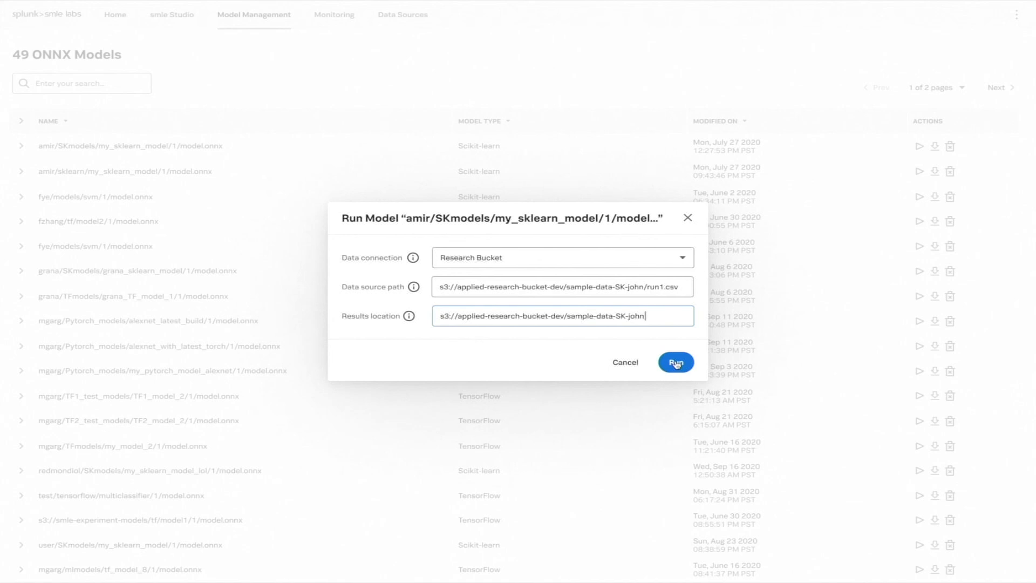
left_click(674, 362)
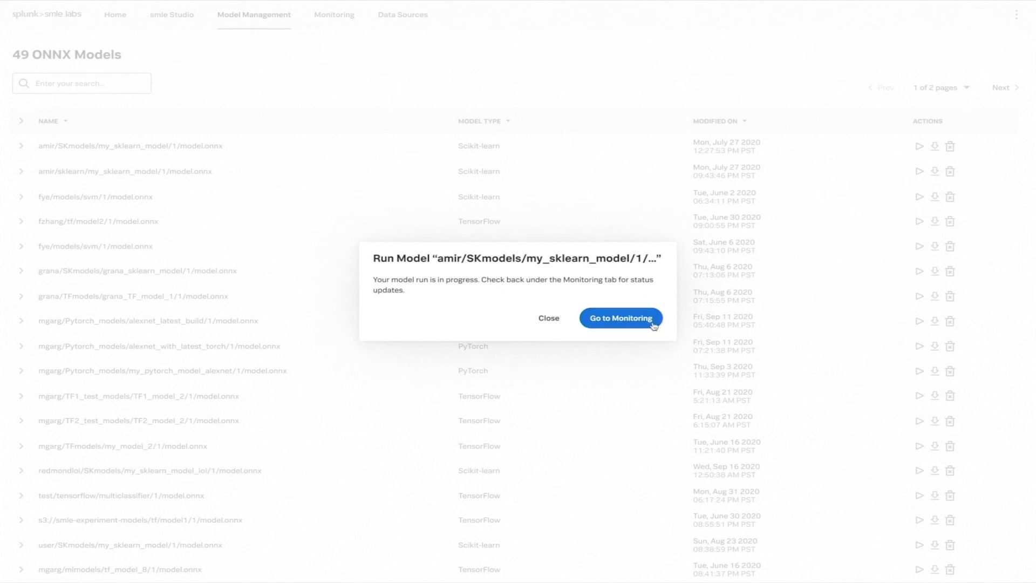
- Check Job_21239's live run metrics, then view aggregate metrics across 144 runs
left_click(620, 317)
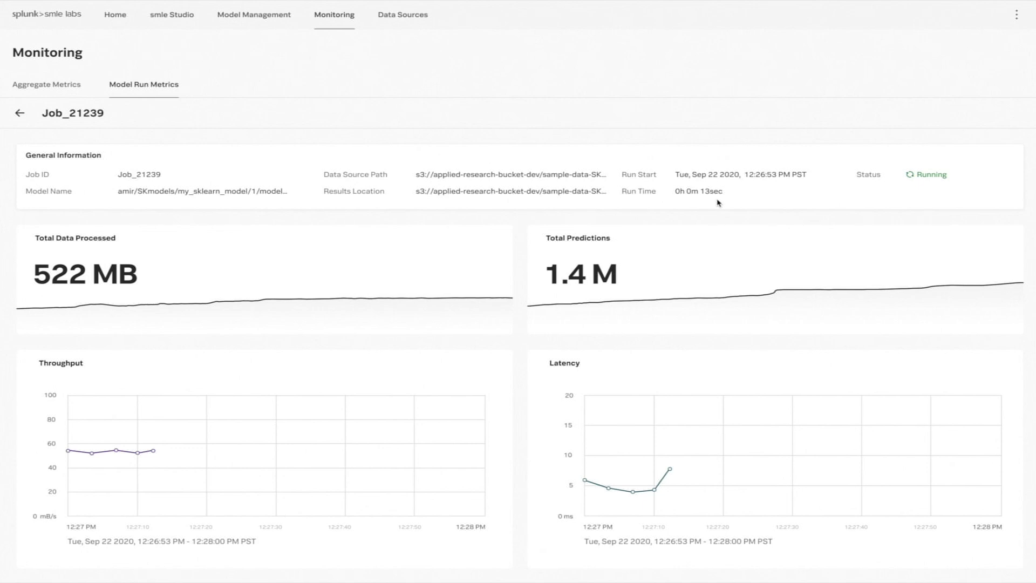
mouse_move(412, 271)
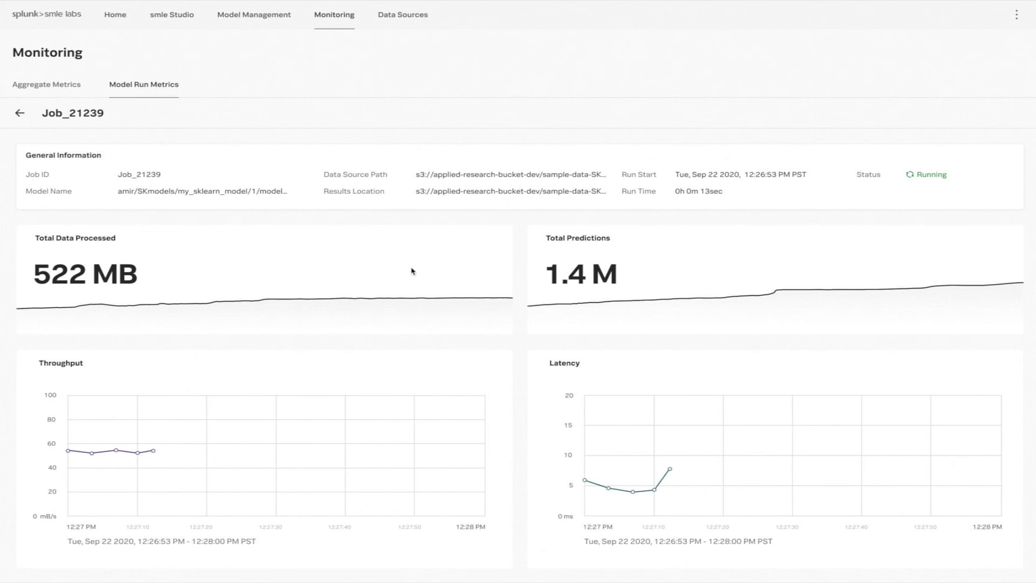
mouse_move(562, 297)
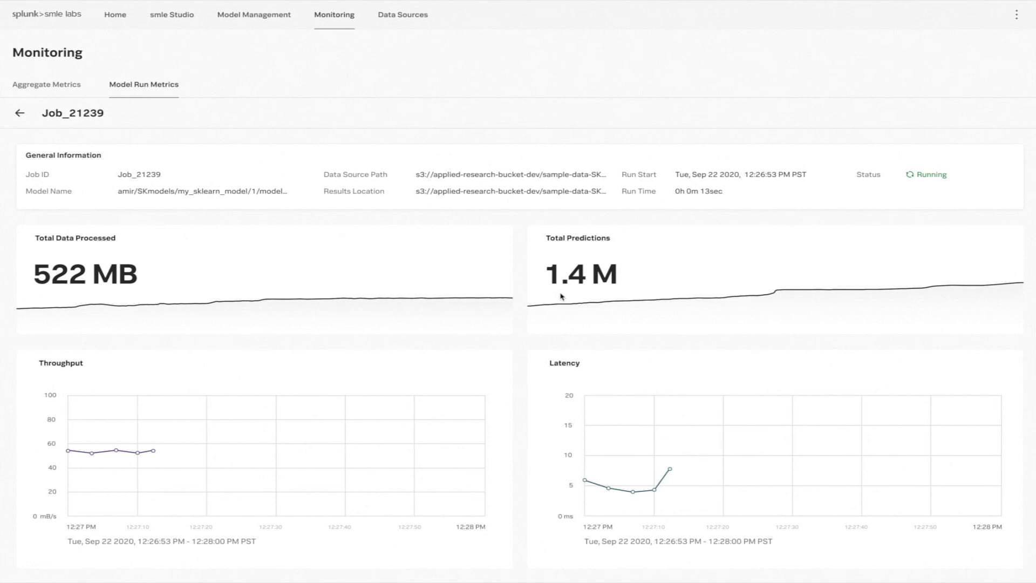
left_click(47, 84)
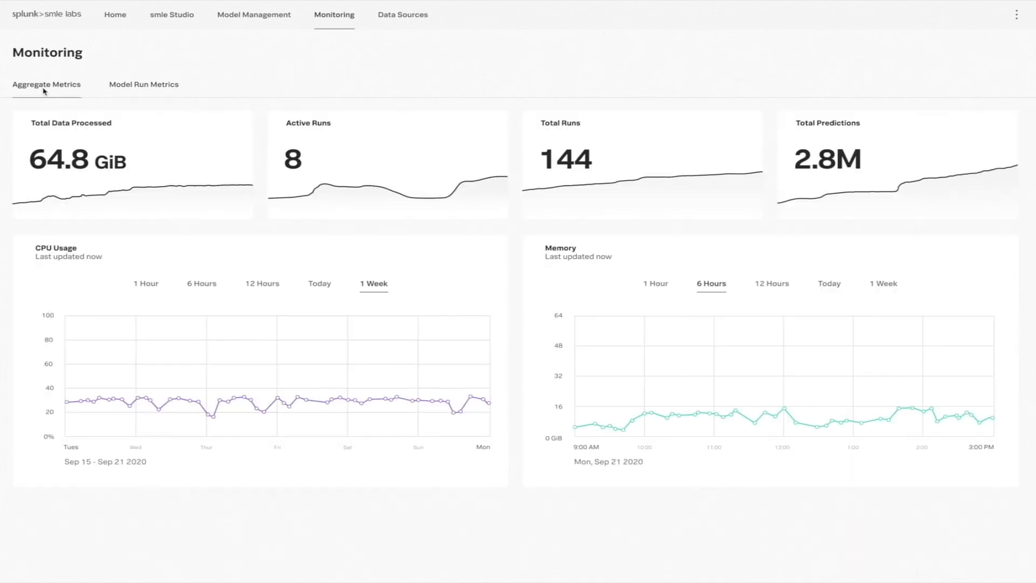